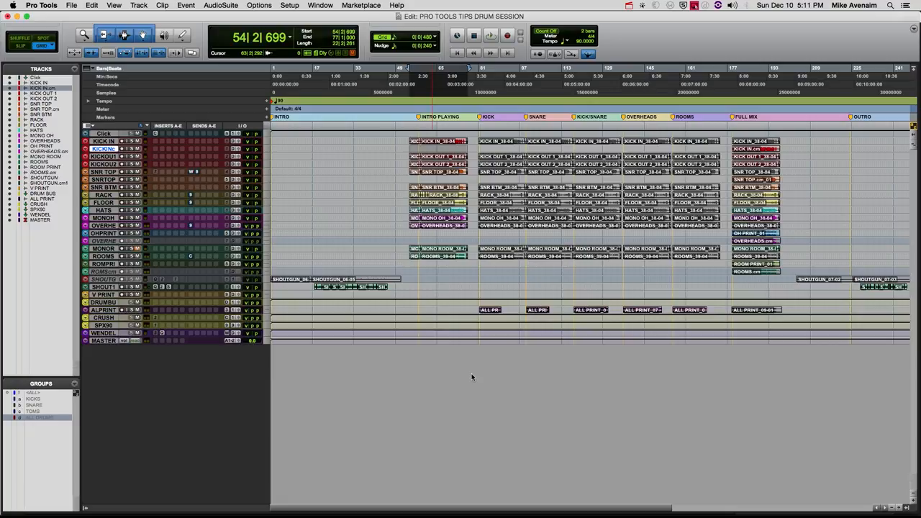
Bring up the Mix window with Command+= to show the drum tracks' channel strips
key(cmd+=)
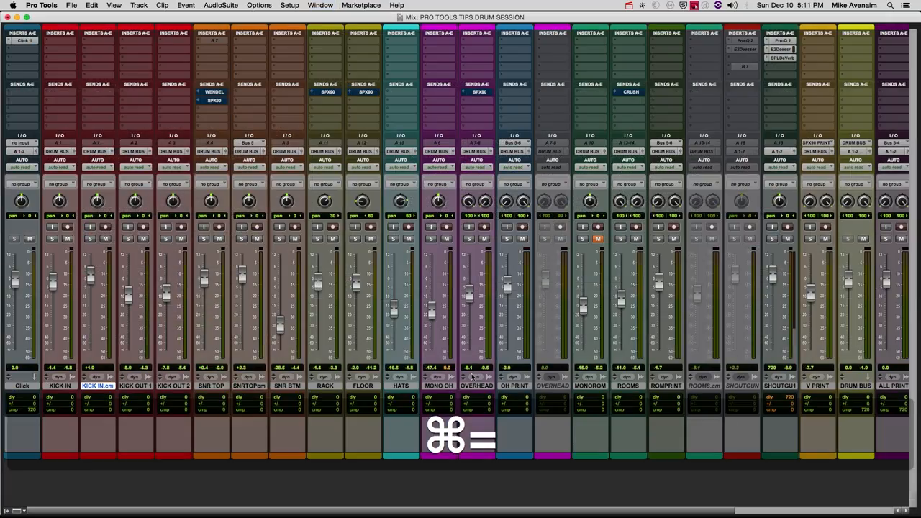